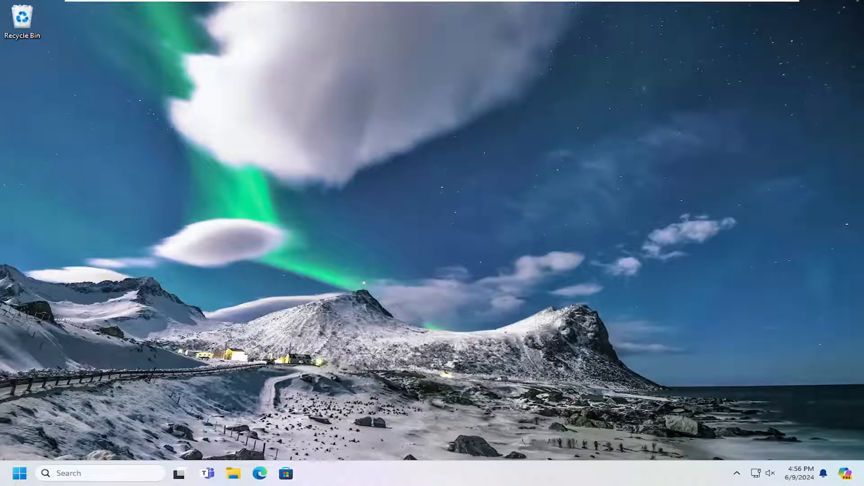
mouse_move(514, 229)
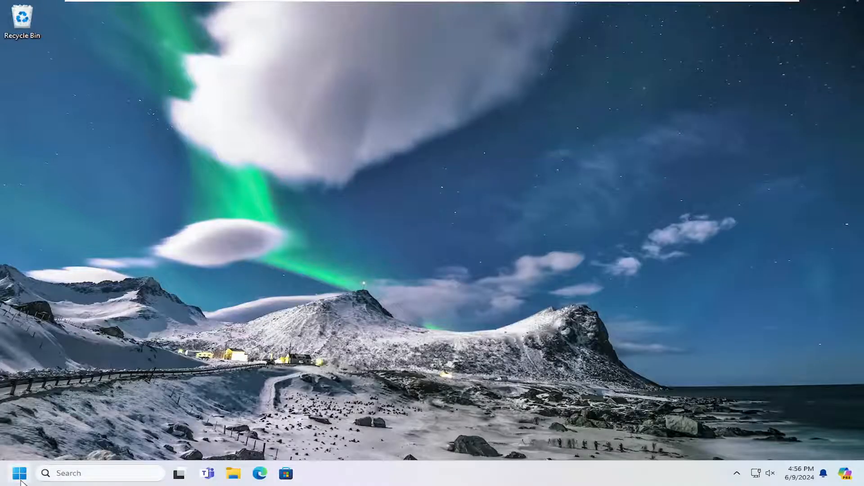
Step: Search 'con' from Start so Control Panel shows as the best match
text(con)
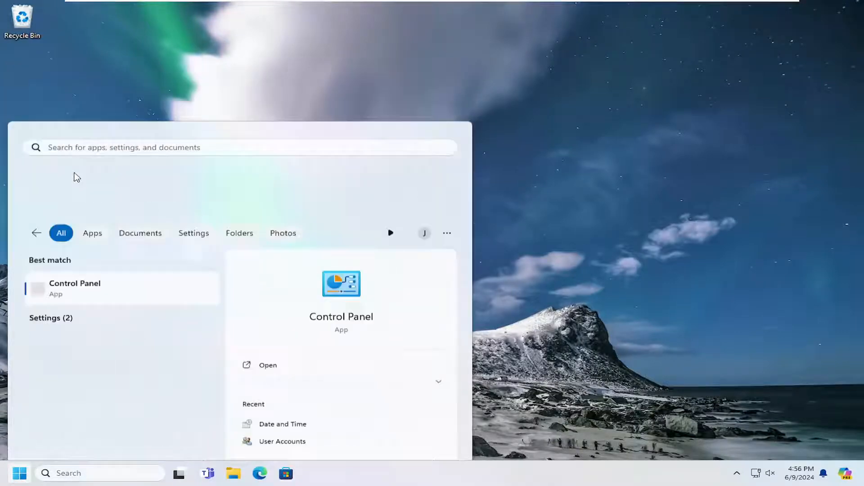
Step: Open Control Panel, then Devices and Printers and the Printers & scanners list for the EPSON L3110
click(268, 366)
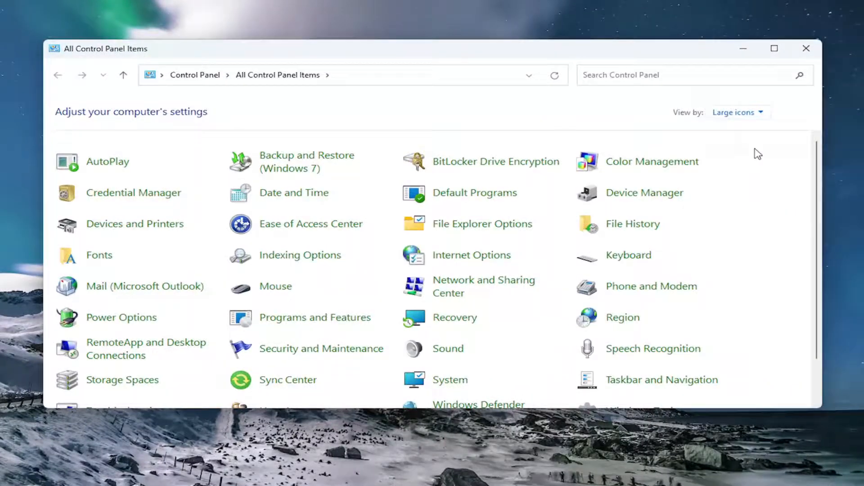
mouse_move(129, 230)
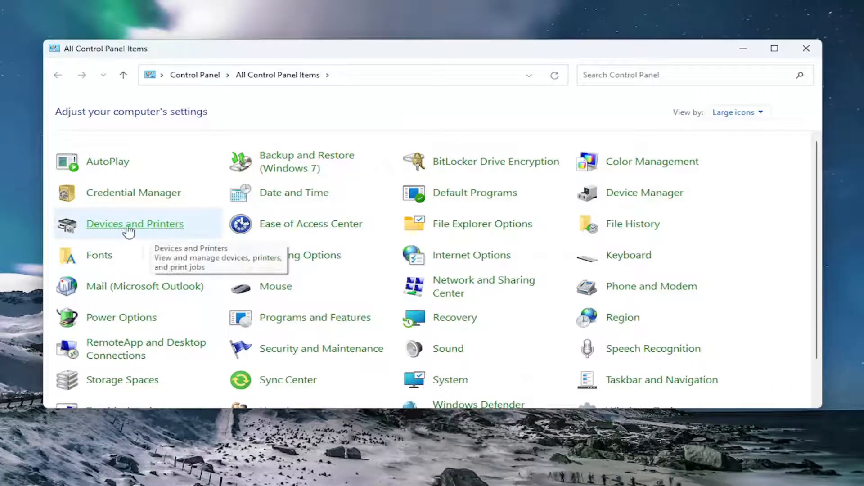
click(135, 223)
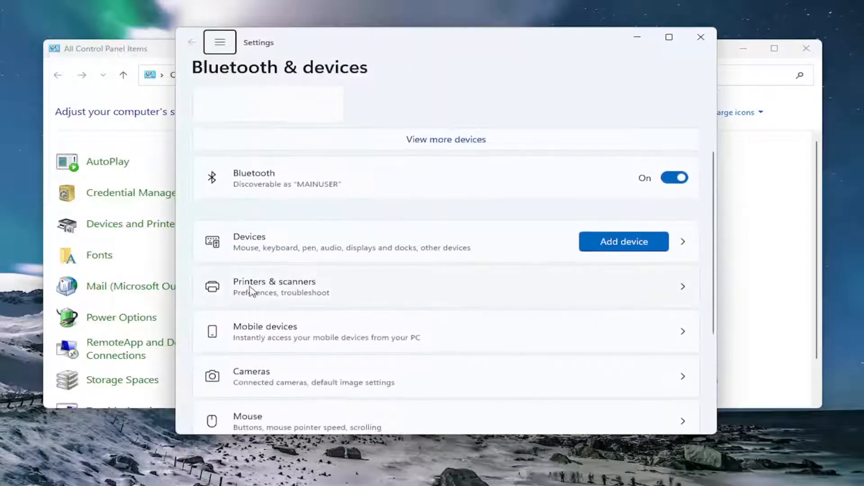
click(273, 288)
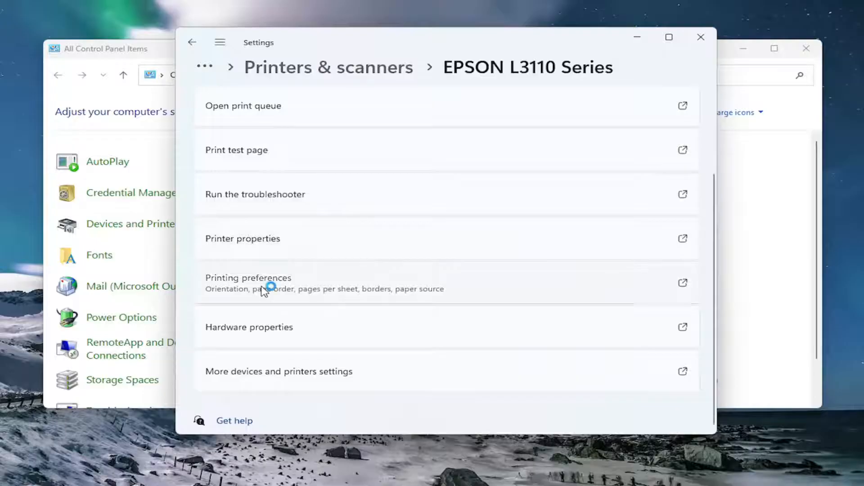
Step: Open EPSON L3110 Series Printing Preferences and show its Maintenance options
click(266, 278)
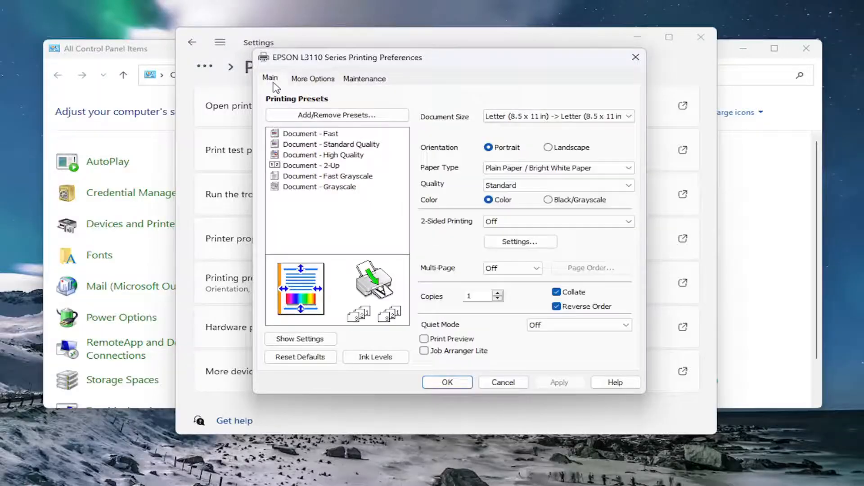
mouse_move(320, 233)
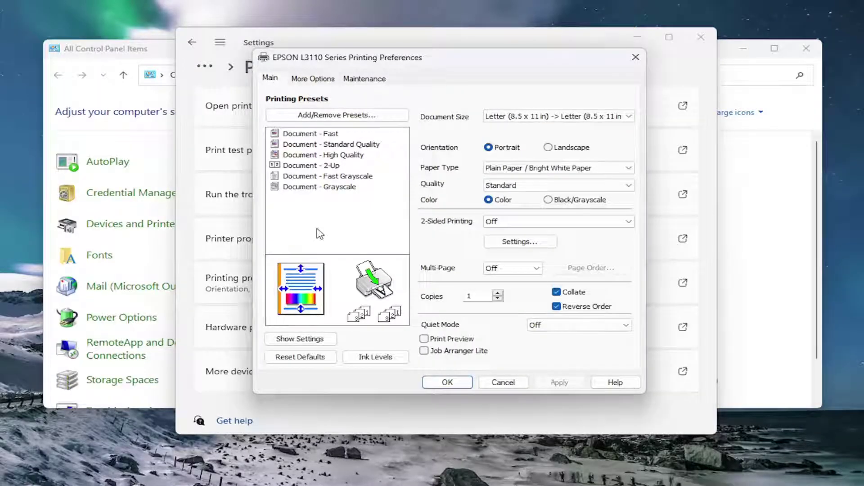
click(365, 78)
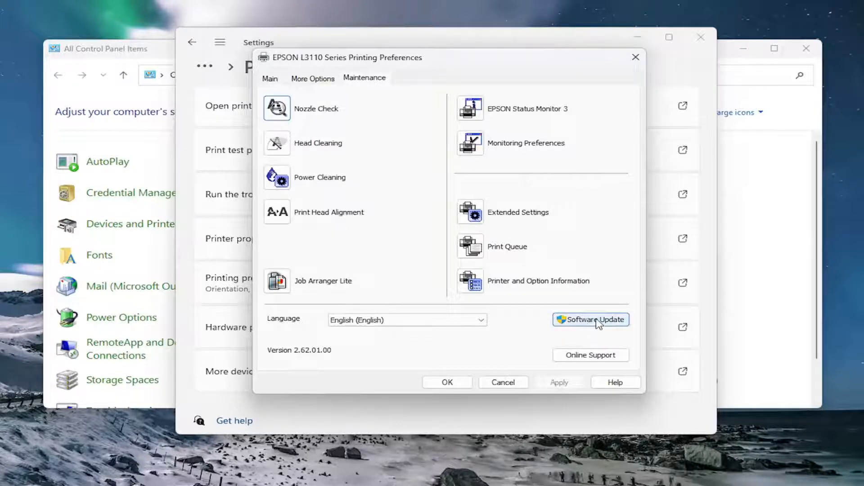
Step: Launch Software Update from Maintenance and confirm Yes to check for updates
click(591, 320)
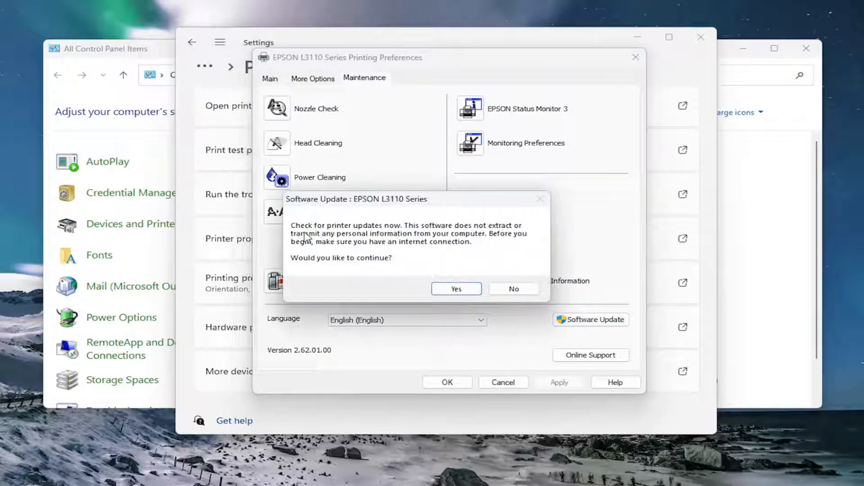
mouse_move(411, 235)
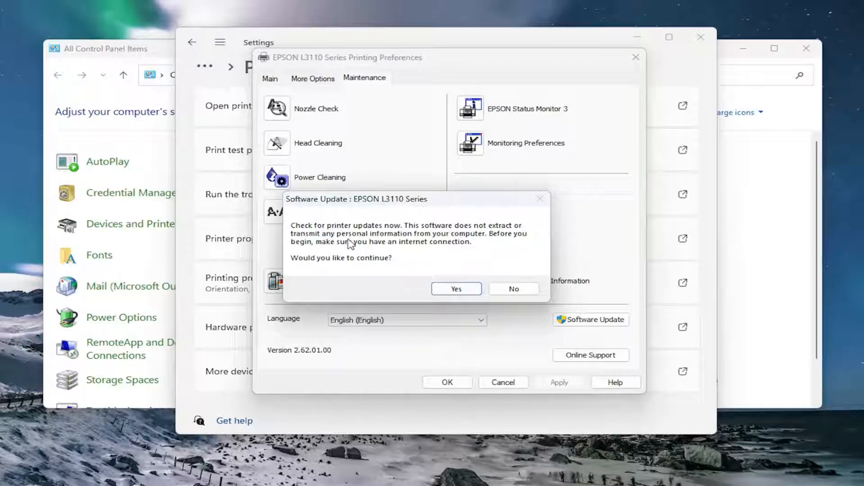
mouse_move(506, 240)
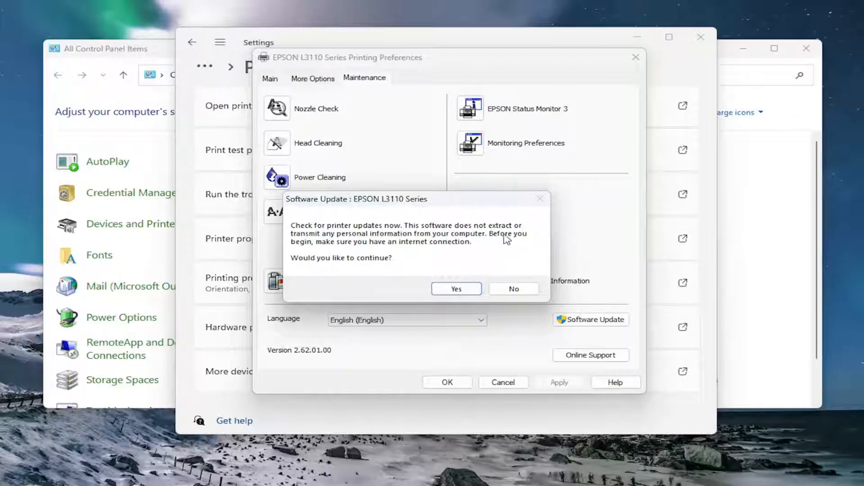
mouse_move(390, 245)
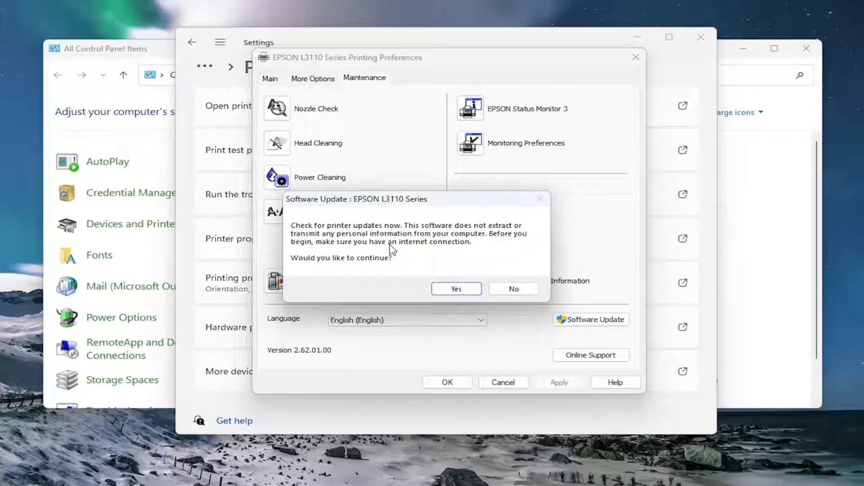
mouse_move(443, 277)
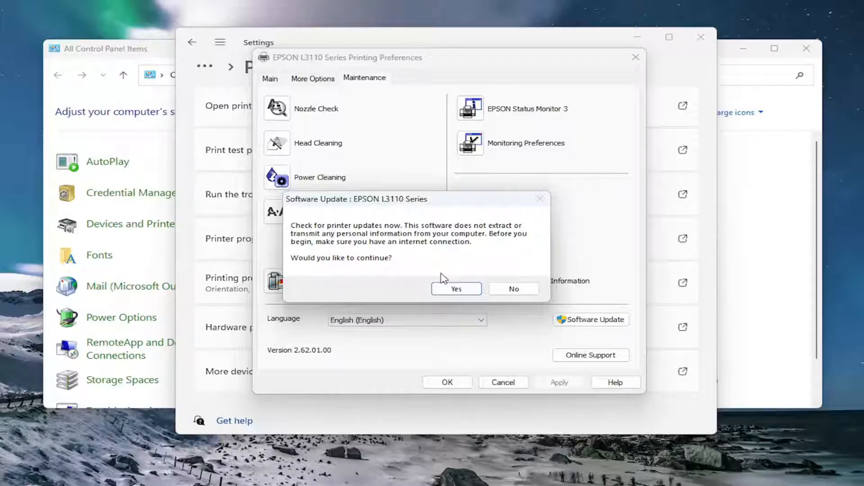
click(455, 288)
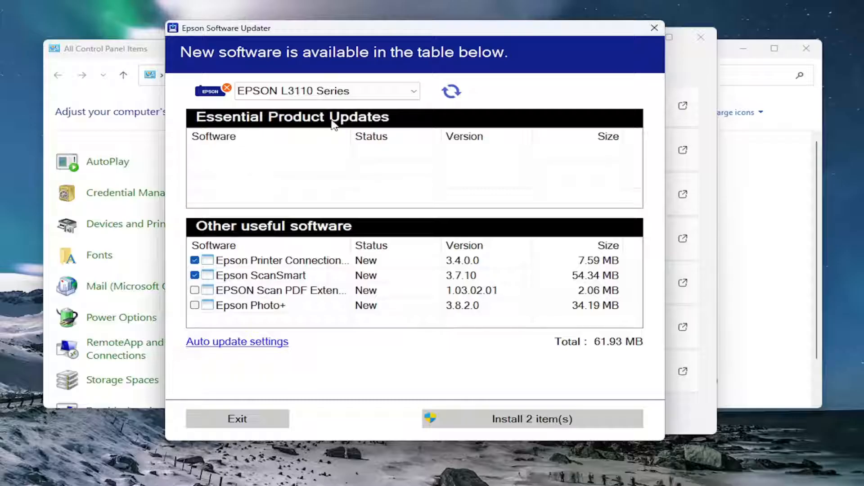
mouse_move(232, 317)
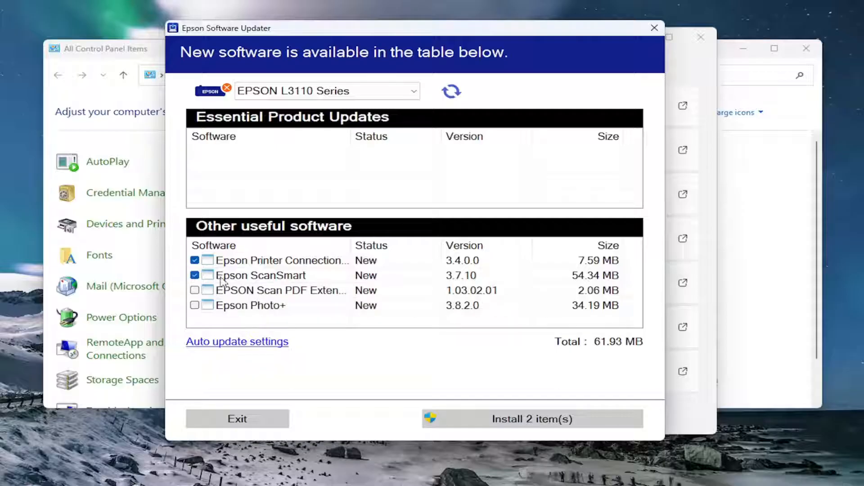
mouse_move(292, 263)
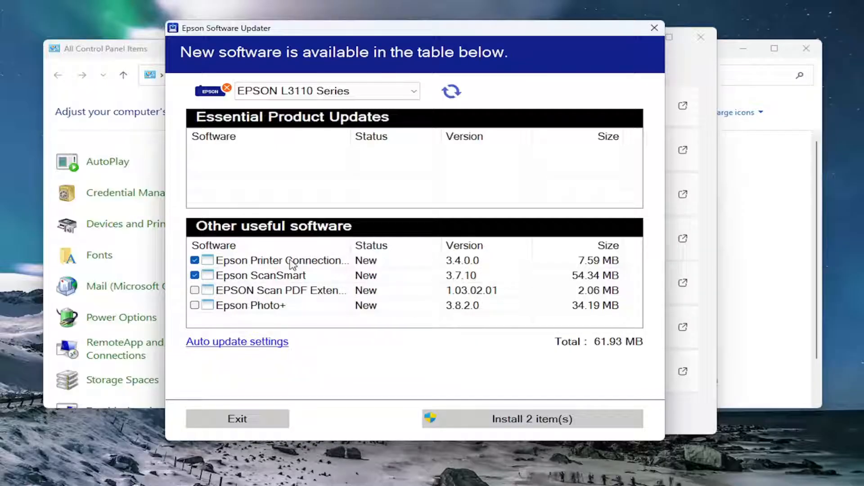
mouse_move(290, 263)
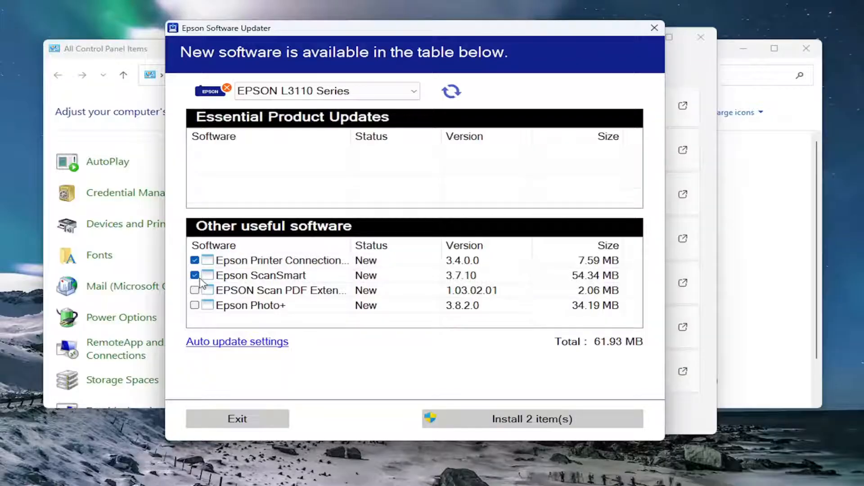
mouse_move(272, 286)
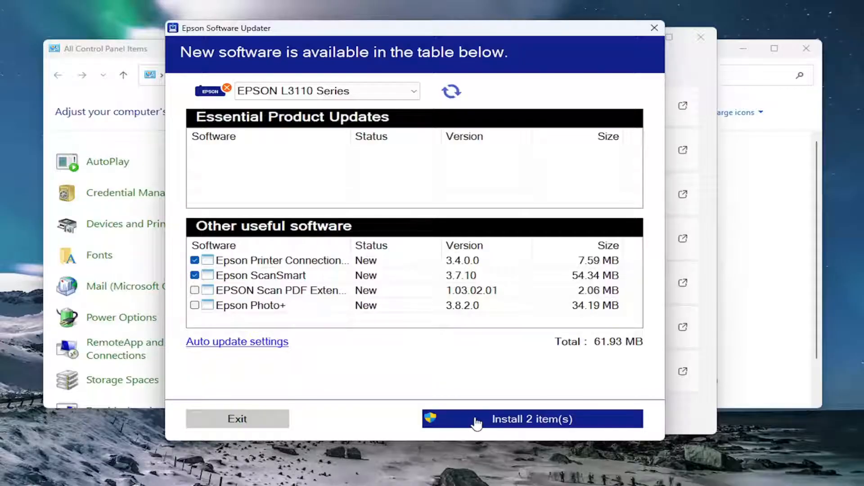
Step: Install the two checked items, including Epson ScanSmart, via Install 2 item(s)
click(531, 419)
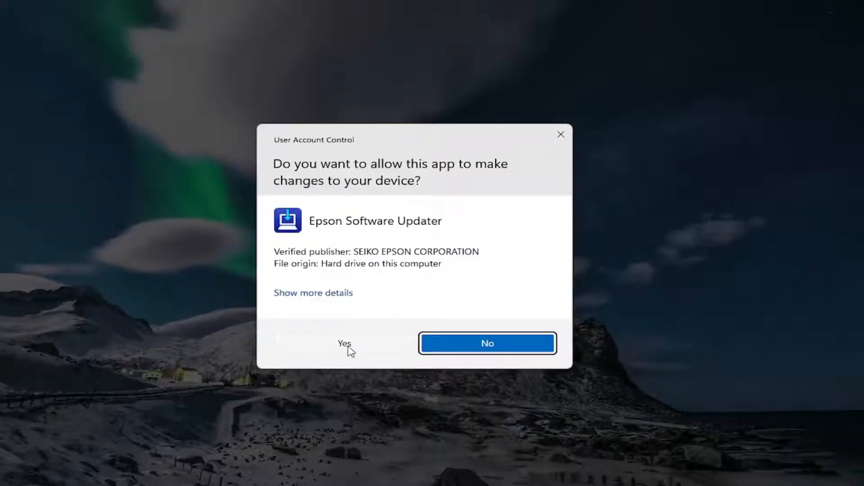
Step: Allow Epson Software Updater in the UAC prompt so the installation runs to success
click(344, 344)
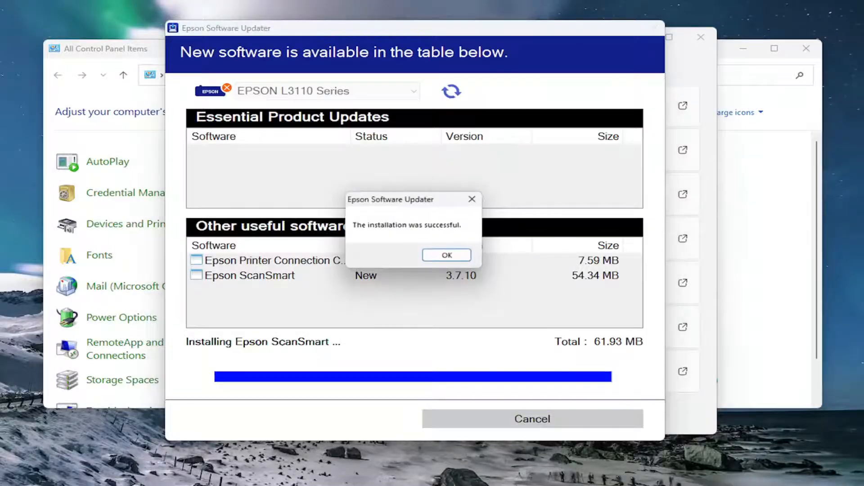
mouse_move(423, 243)
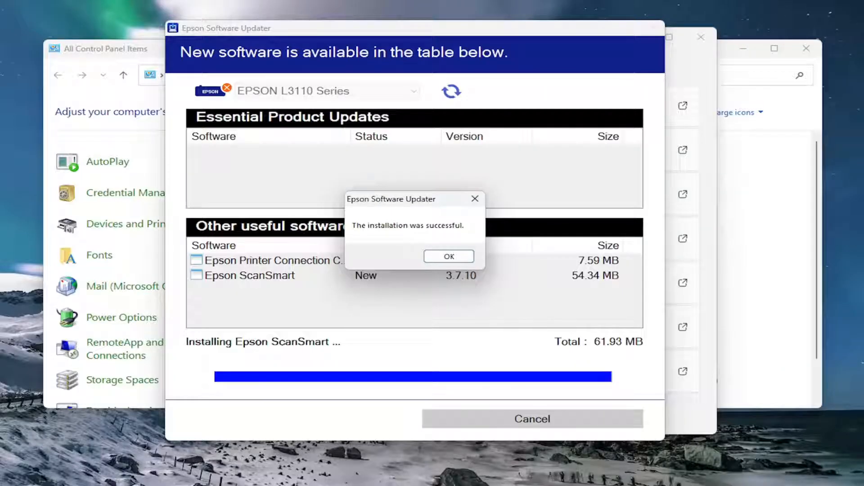
mouse_move(385, 275)
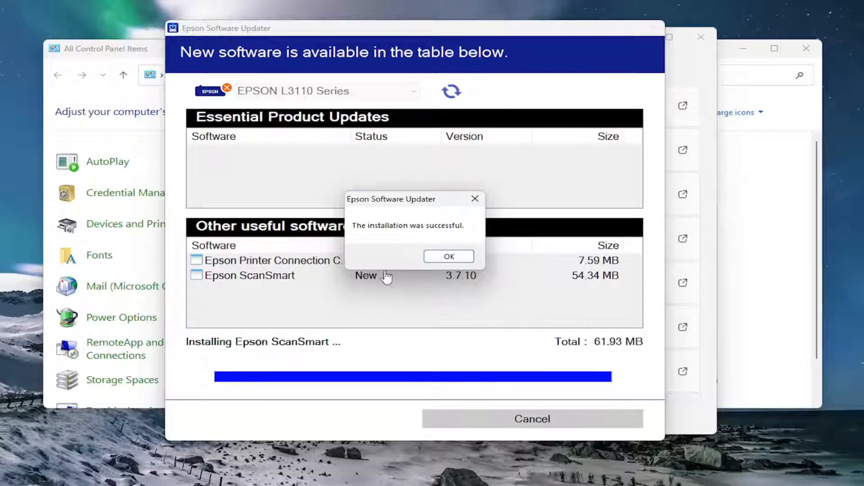
Step: Acknowledge the 'installation was successful' message with OK
click(448, 256)
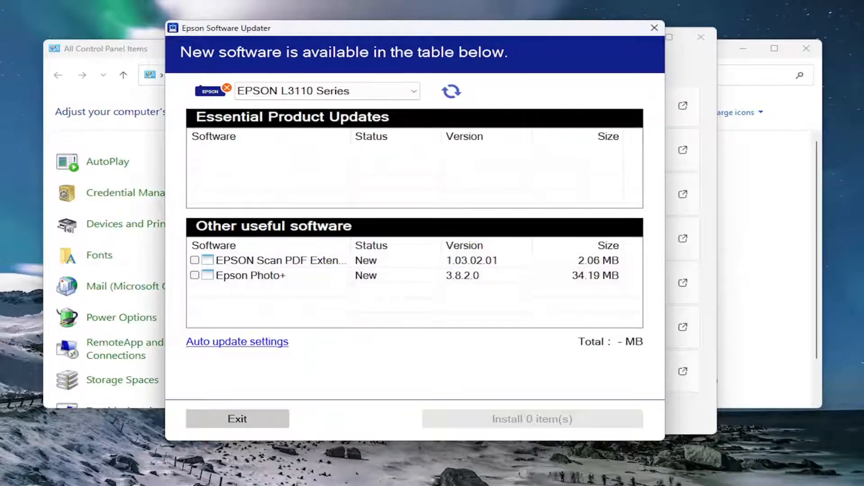
mouse_move(374, 314)
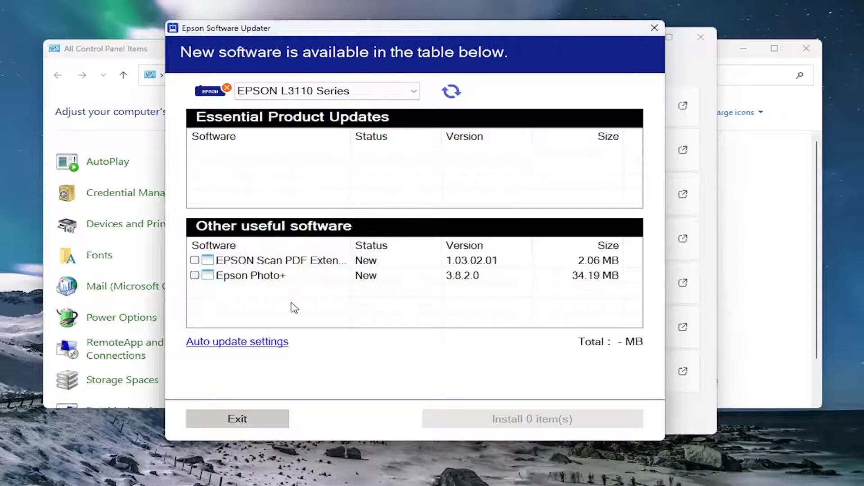
mouse_move(198, 294)
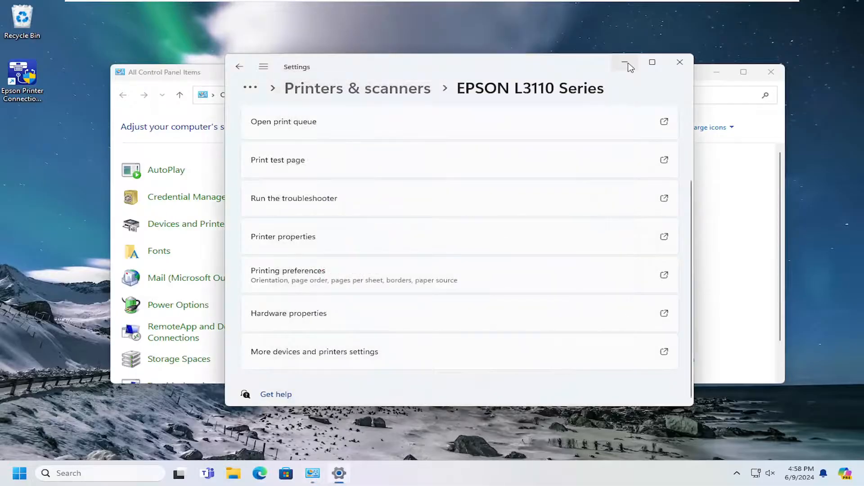
Step: Close the remaining Settings and Control Panel windows to reveal the desktop
click(625, 62)
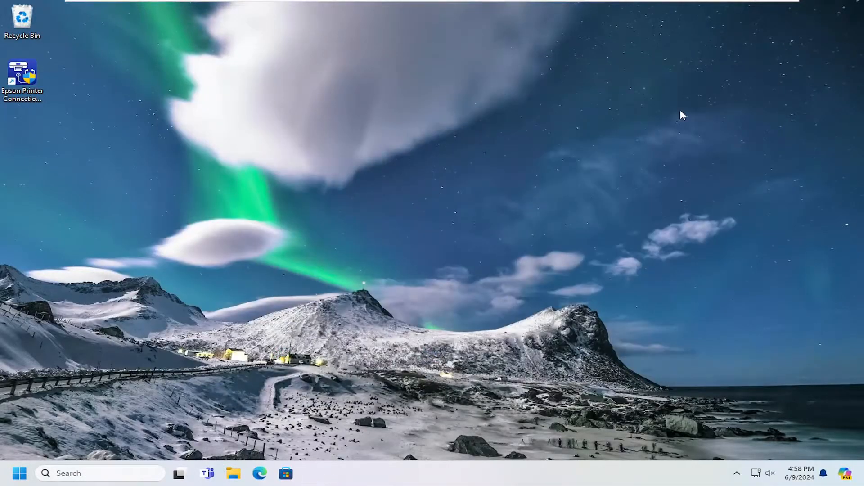